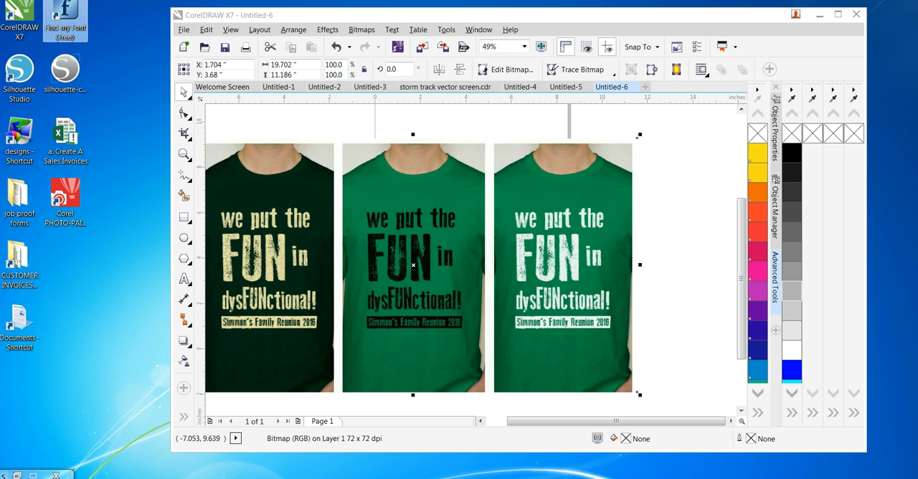
# Launch Find my Font from its desktop shortcut over the open t-shirt mockups.
pyautogui.doubleClick(65, 20)
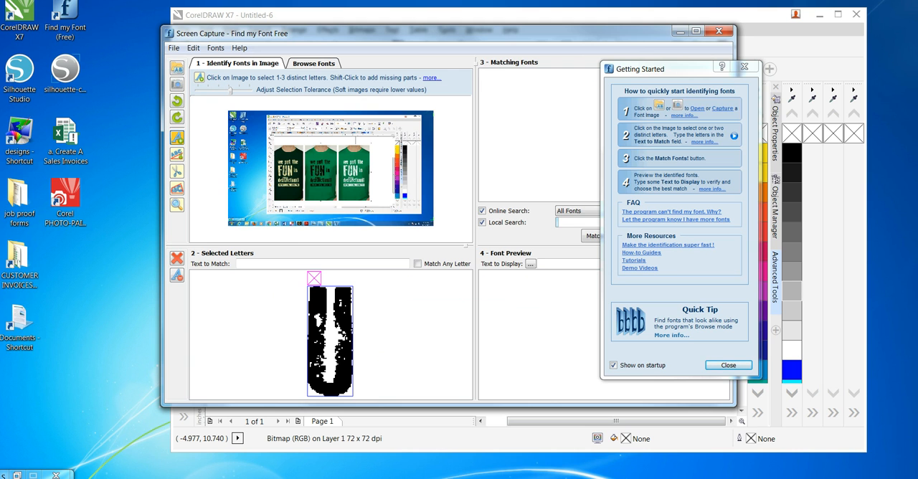
# Select the F and N letters, complete Text to Match as UFN, and dismiss Getting Started.
pyautogui.click(344, 169)
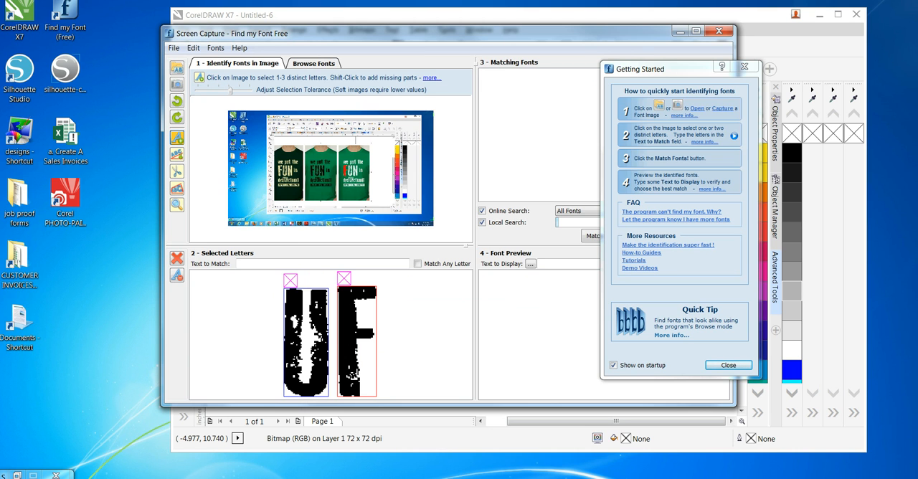
pyautogui.click(344, 165)
pyautogui.write('U')
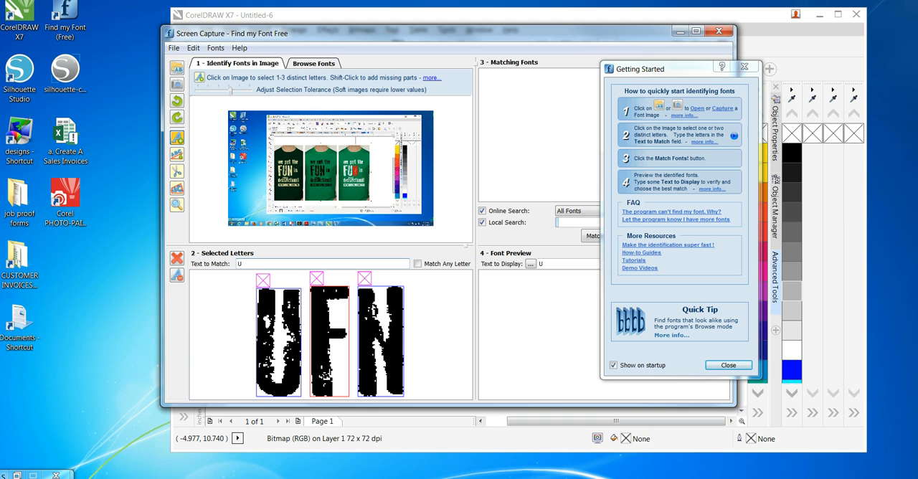
pyautogui.write('FN')
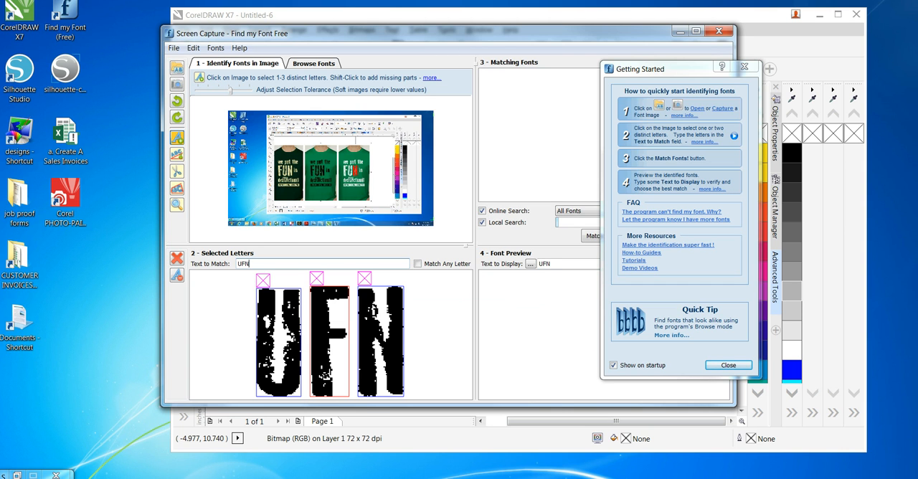
pyautogui.moveTo(733, 135)
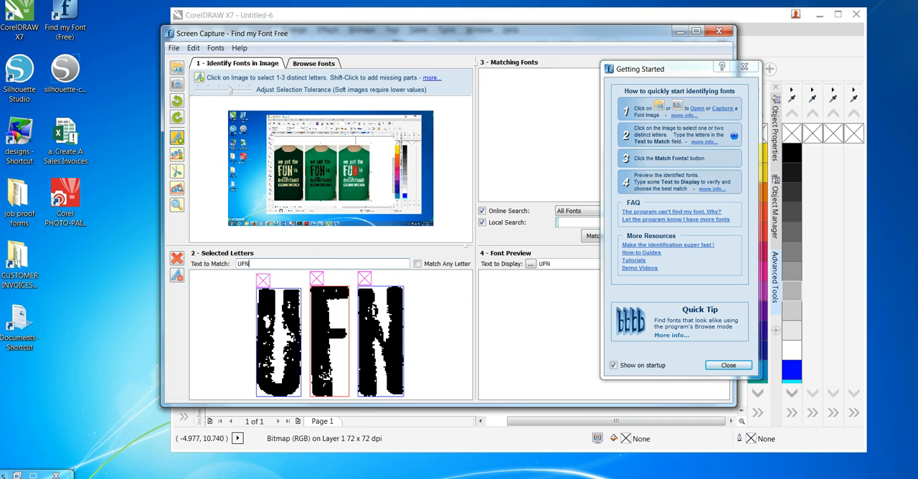
pyautogui.click(727, 365)
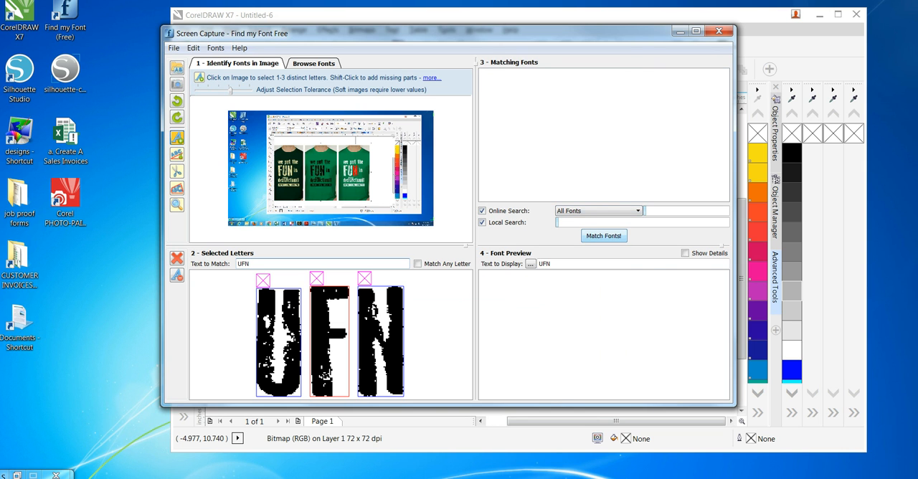
# Match fonts for UFN and open the top Old Press (Regular) result's web page.
pyautogui.click(602, 235)
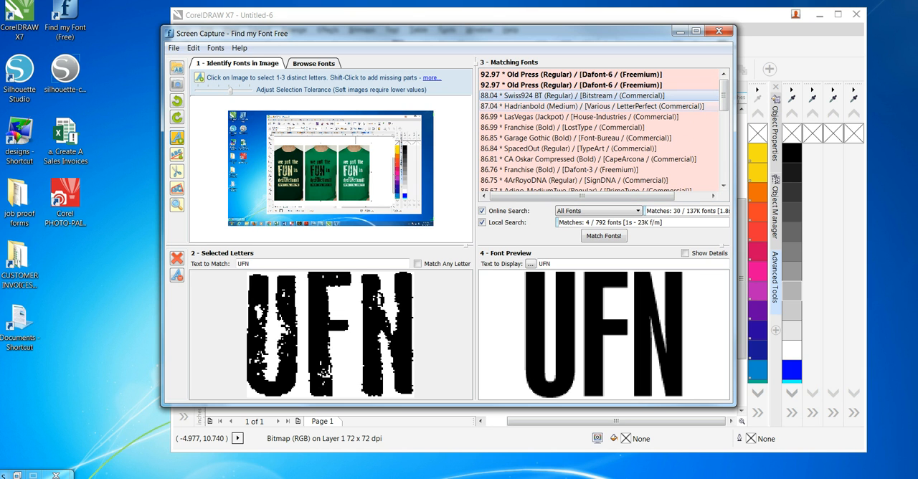
pyautogui.click(574, 138)
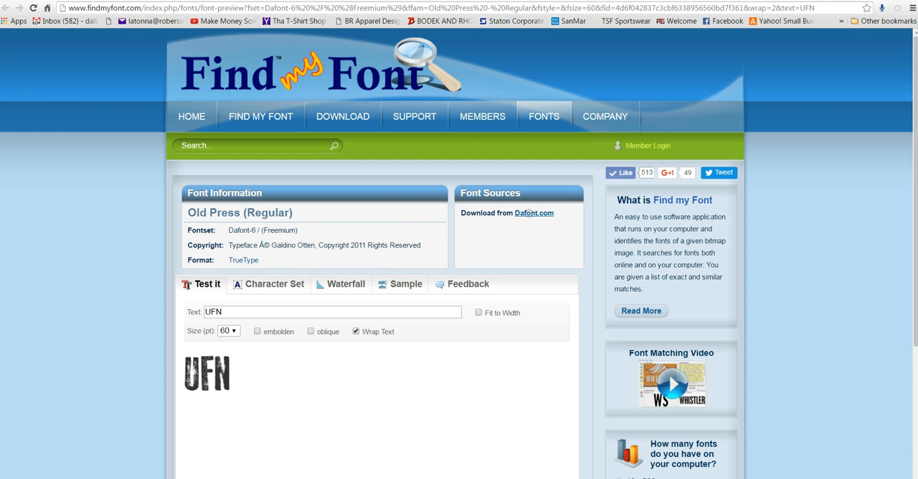
# Follow the Dafont.com link, search Old PRESS and download the Old Press zip.
pyautogui.click(534, 212)
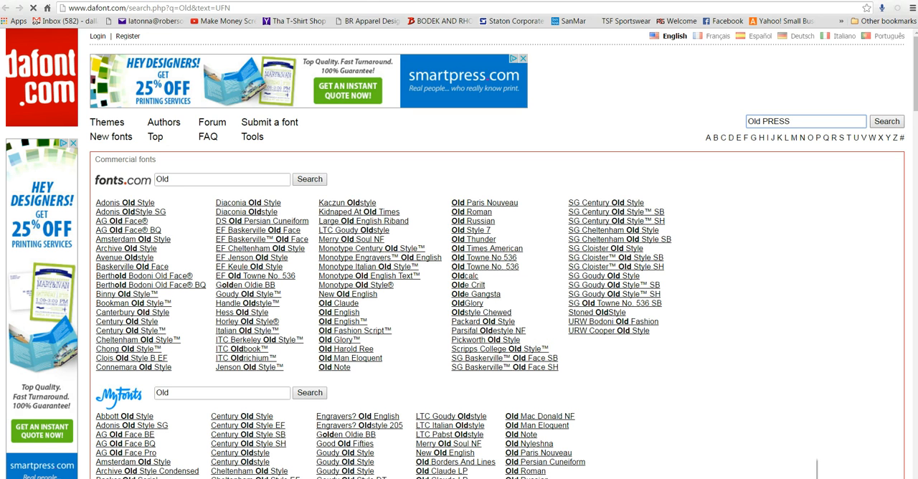
pyautogui.click(887, 121)
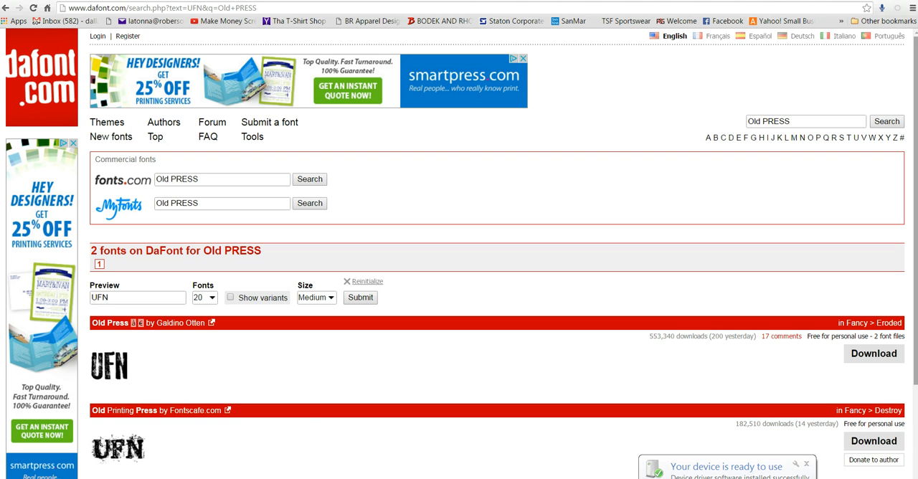
pyautogui.scroll(-3)
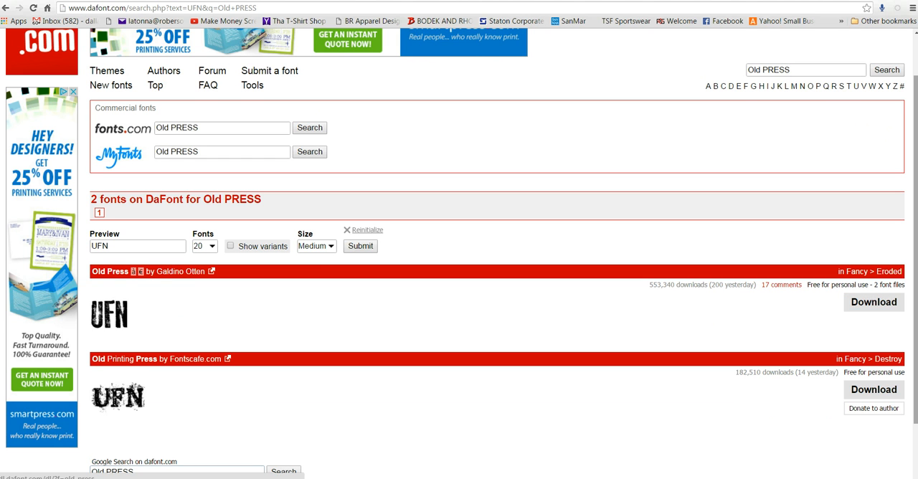
pyautogui.scroll(-3)
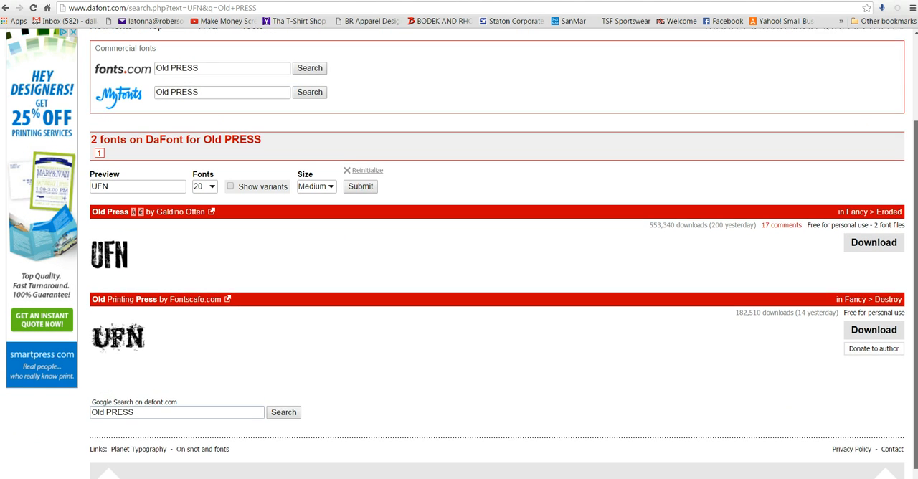
pyautogui.scroll(-3)
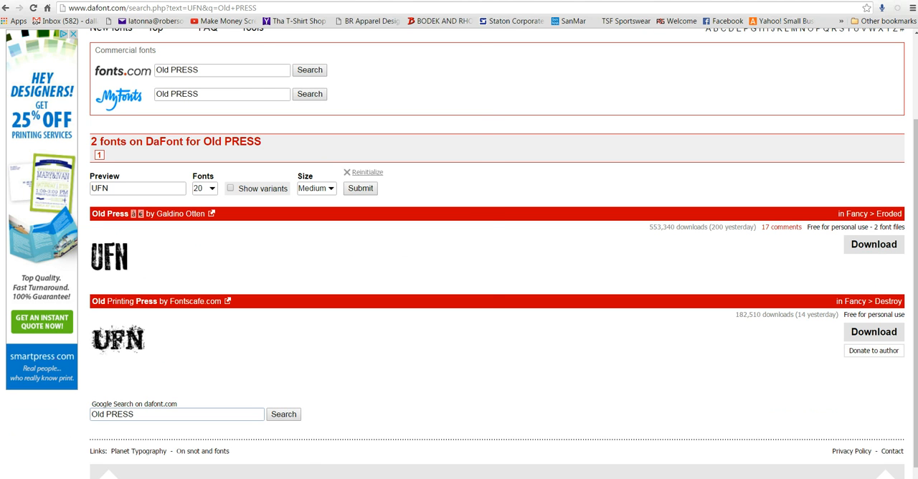
pyautogui.click(872, 244)
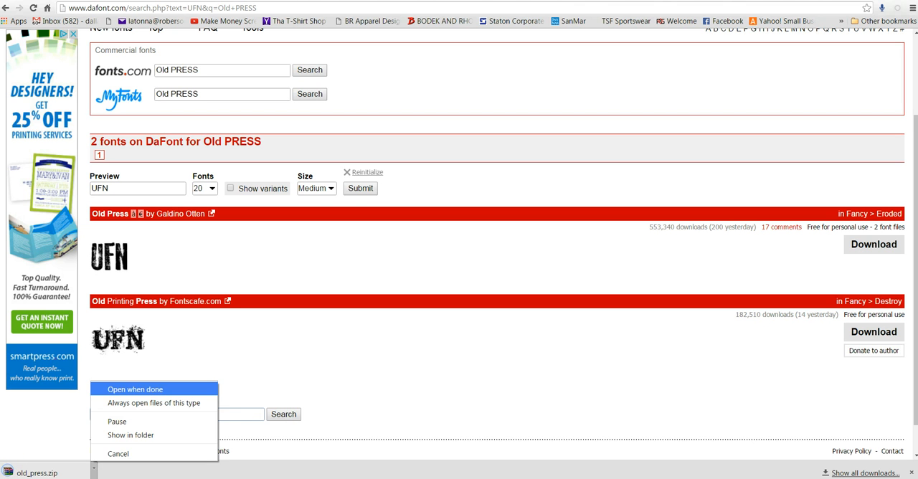
# Open the finished zip in WinRAR, dismiss the licence notice and preview Old Press Italic.ttf.
pyautogui.click(135, 389)
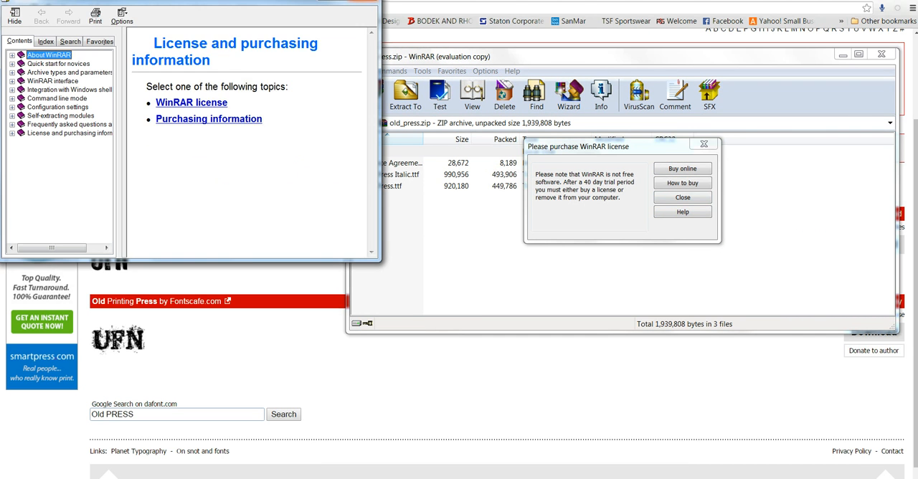
pyautogui.click(682, 196)
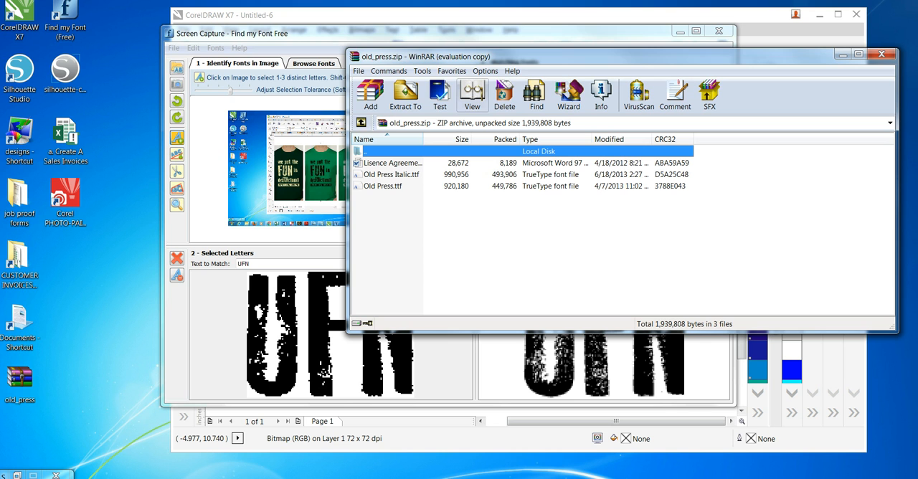
pyautogui.click(390, 175)
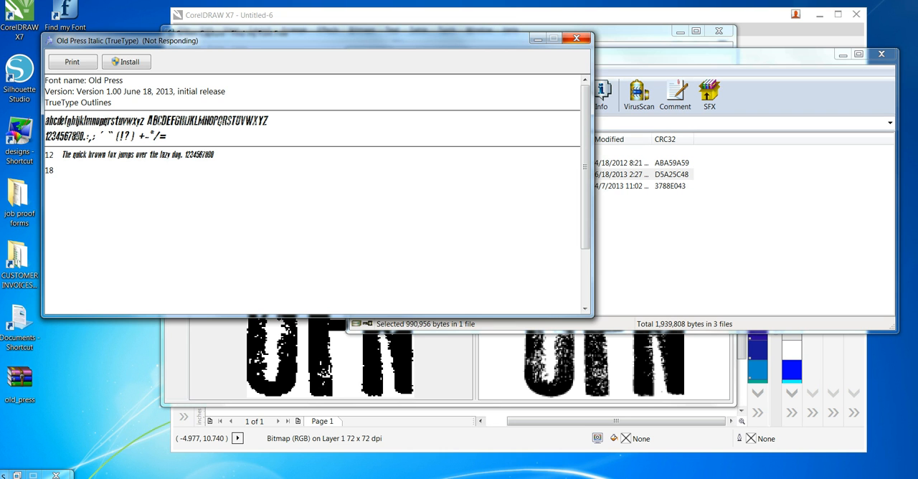
pyautogui.click(577, 37)
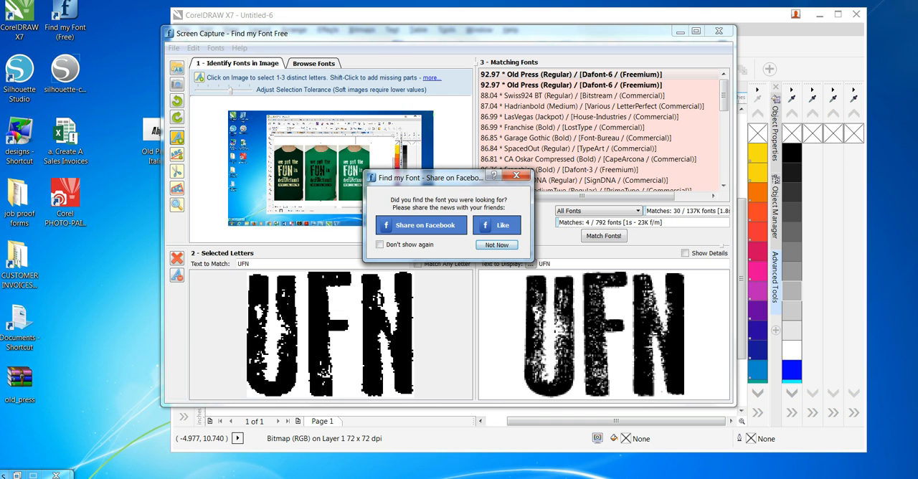
# Dismiss the share prompt, scroll the Old Press Italic samples, and head to Control Panel.
pyautogui.click(378, 244)
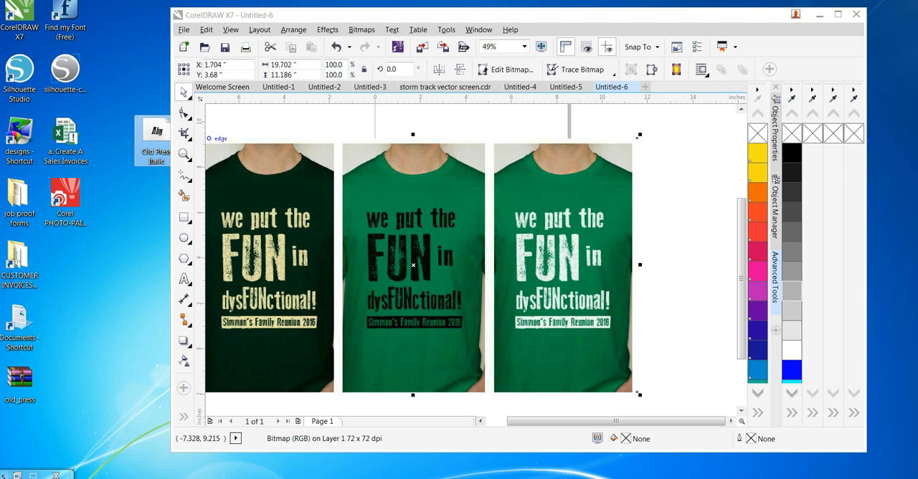
pyautogui.moveTo(156, 132)
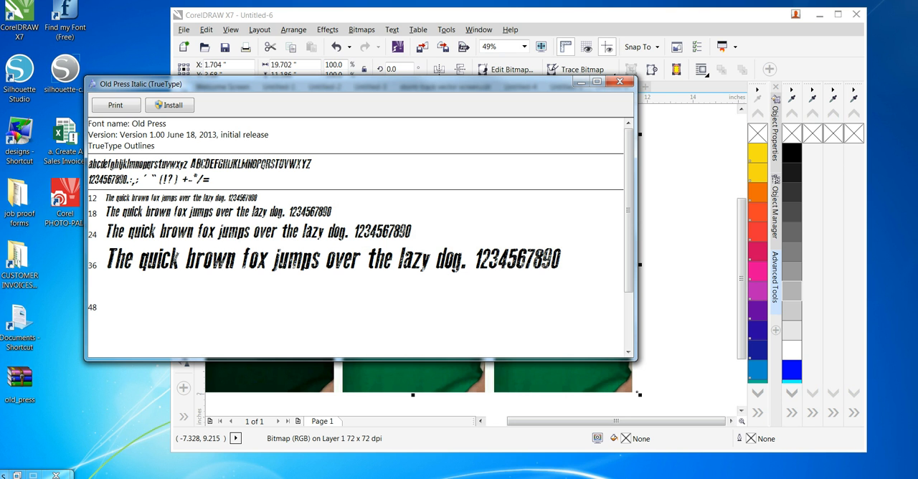
pyautogui.scroll(-3)
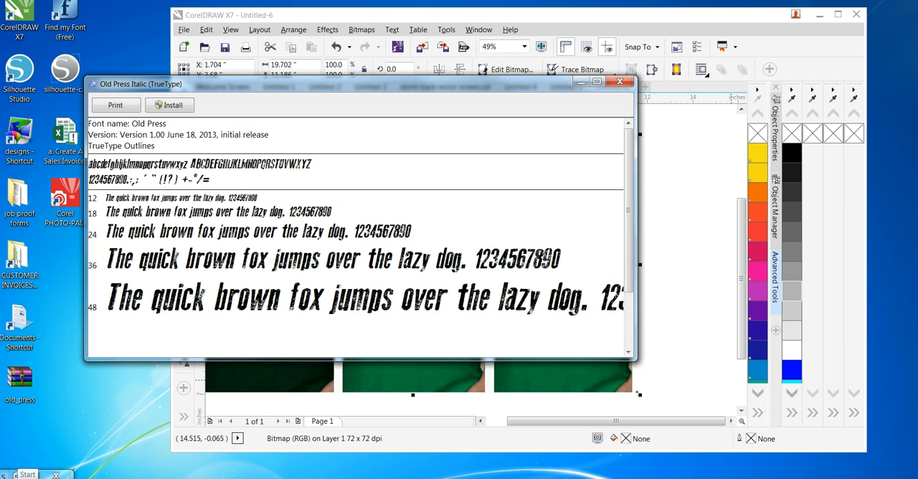
pyautogui.click(26, 473)
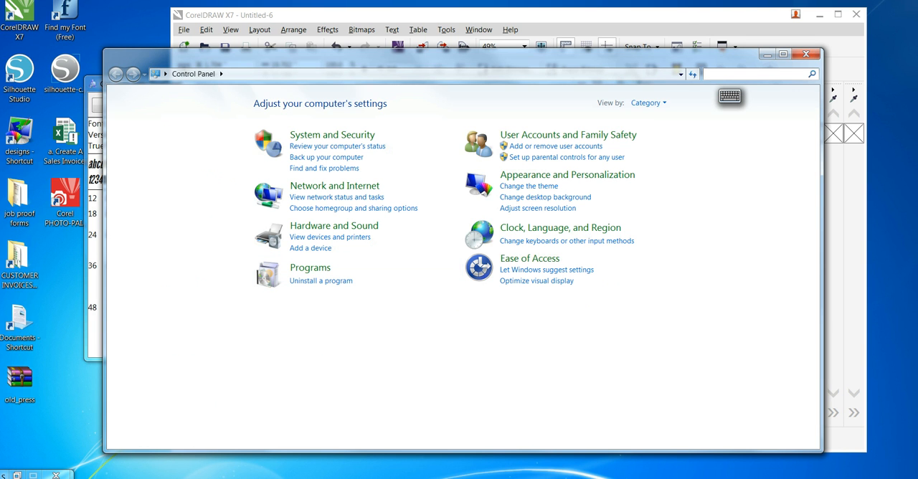
pyautogui.moveTo(568, 146)
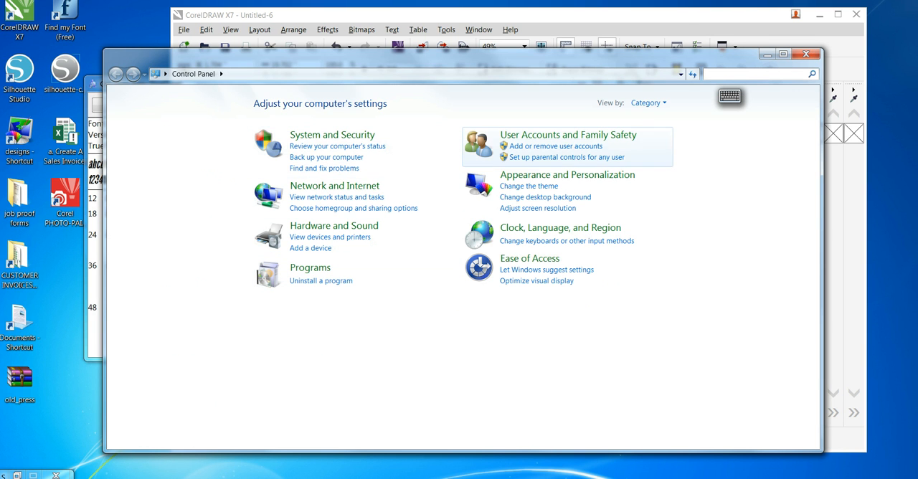
# Set Control Panel to Small icons view and open the Fonts folder.
pyautogui.click(649, 103)
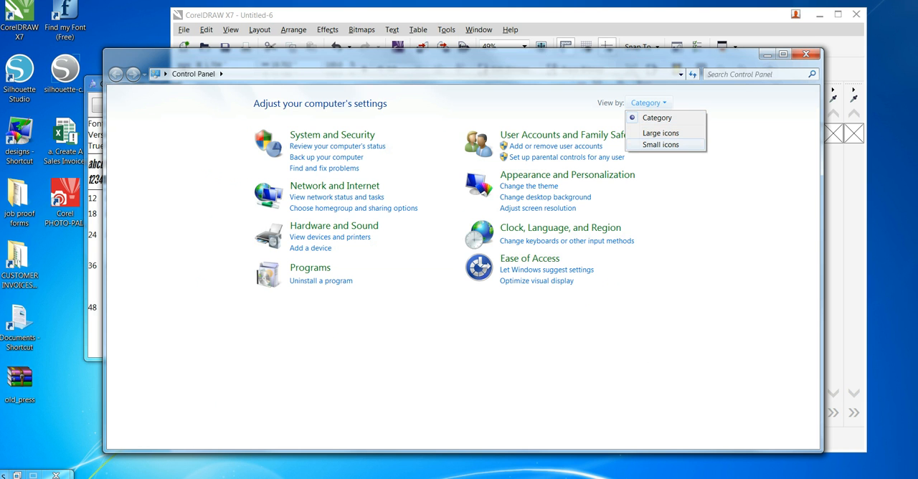
pyautogui.click(660, 145)
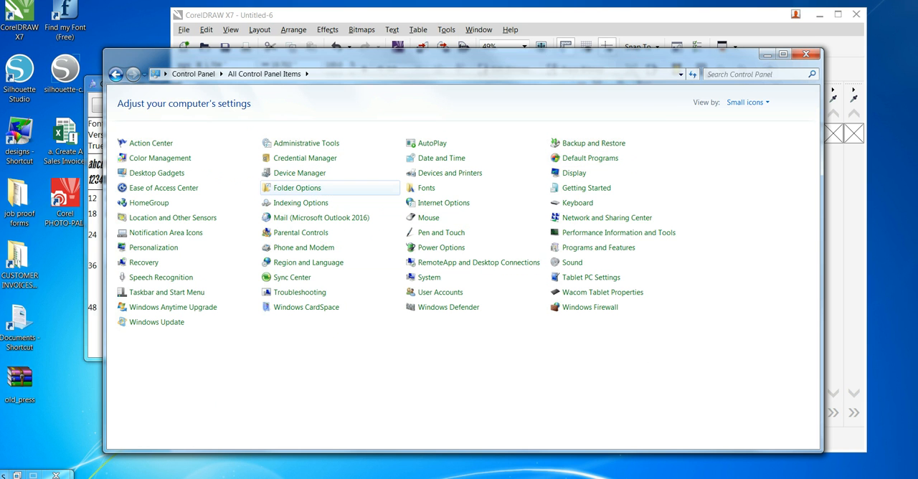
pyautogui.click(427, 186)
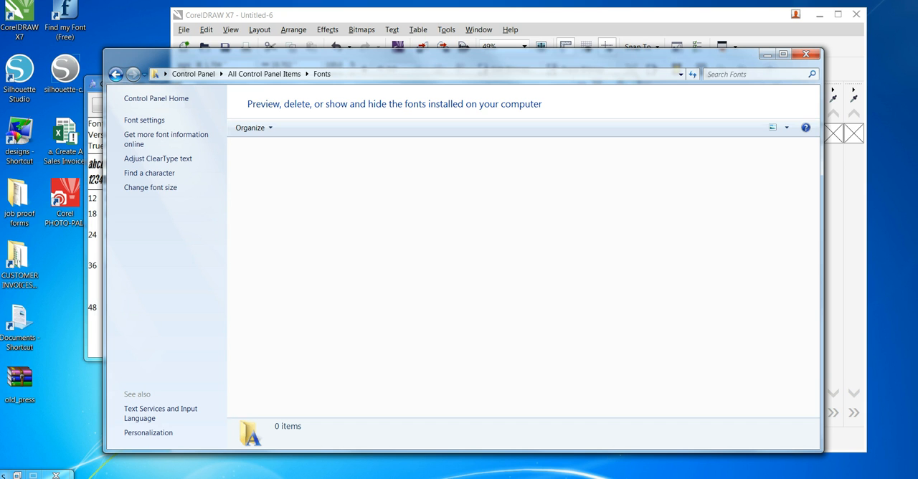
pyautogui.moveTo(143, 120)
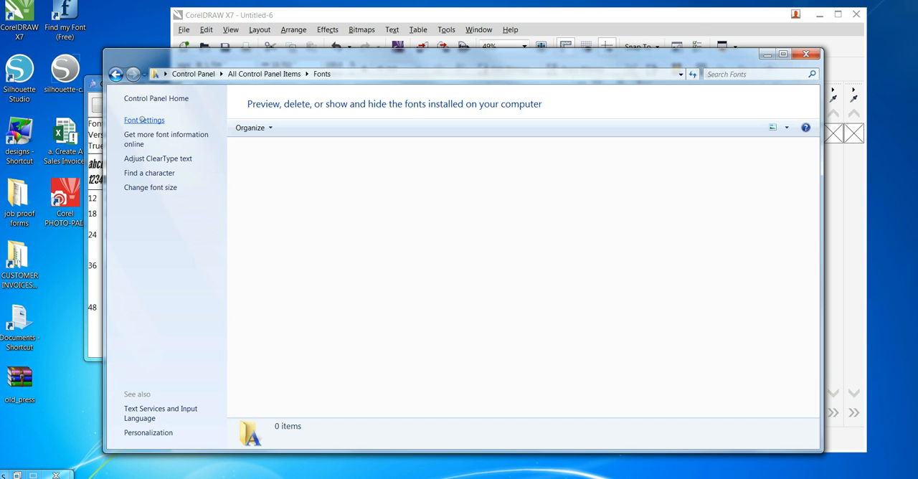
# In Font settings, enable 'Allow fonts to be installed using a shortcut (advanced)' and confirm with OK.
pyautogui.click(143, 121)
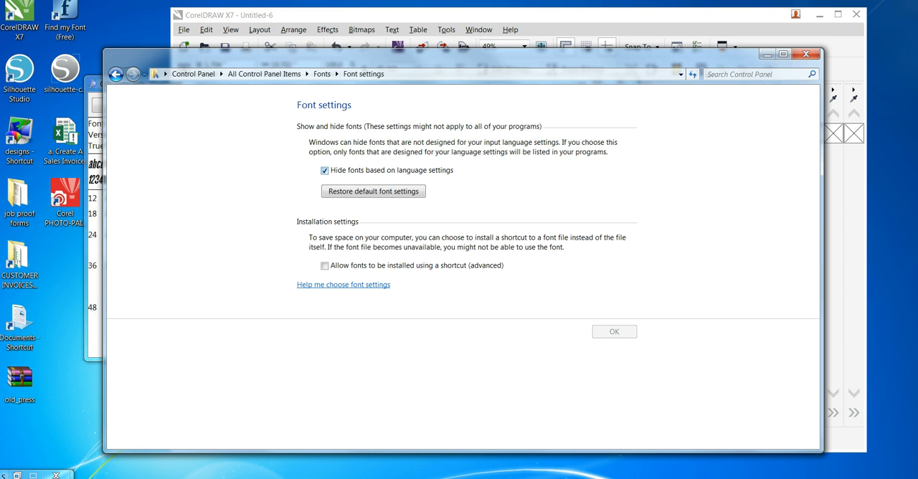
pyautogui.click(324, 266)
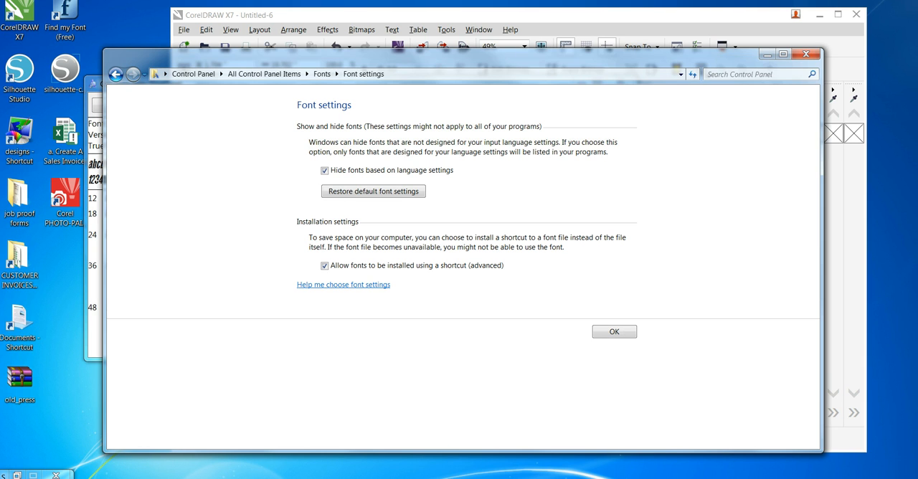
pyautogui.click(324, 265)
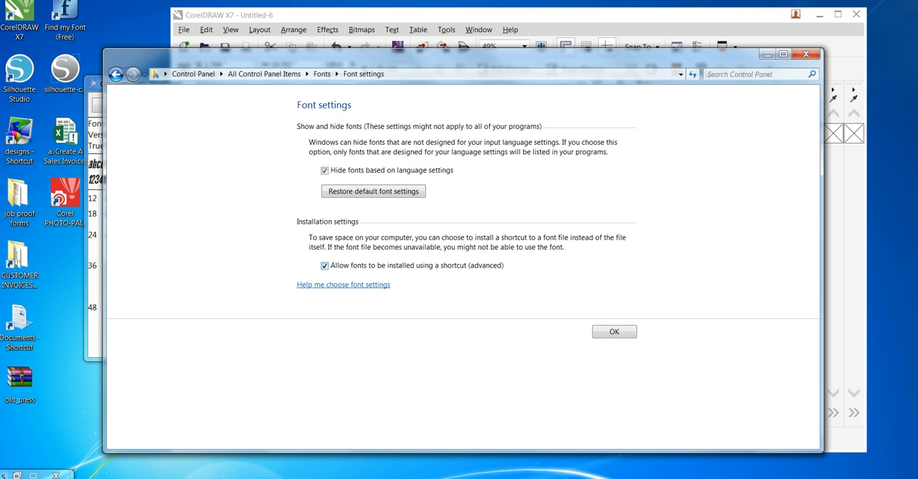
pyautogui.click(325, 265)
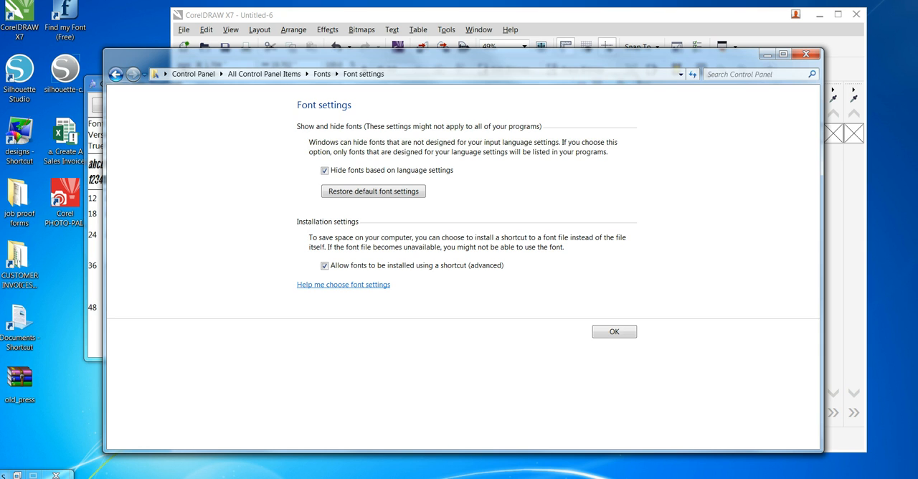
pyautogui.click(614, 331)
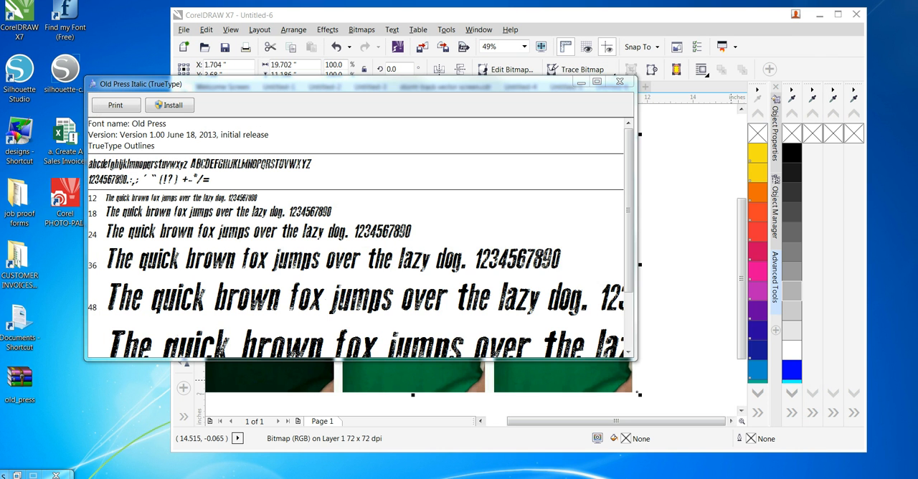
# Reopen the Old Press font file and install it as a shortcut, returning to CorelDRAW.
pyautogui.click(619, 81)
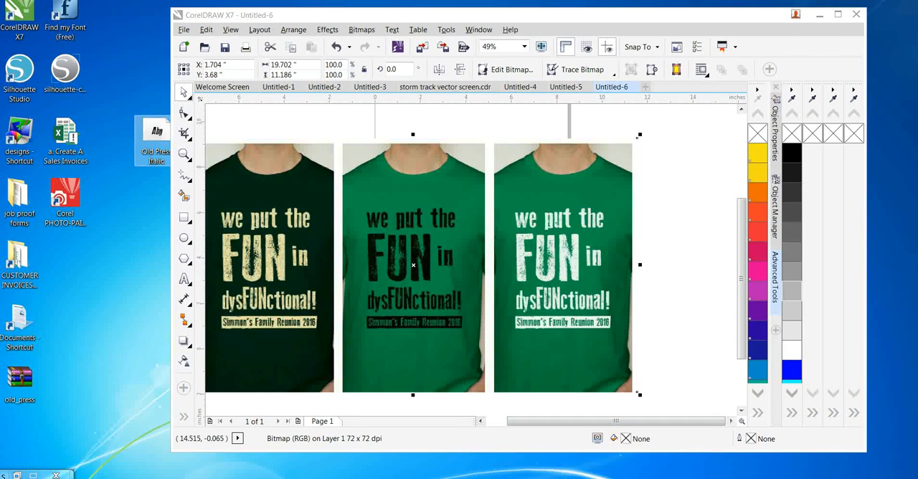
pyautogui.doubleClick(156, 136)
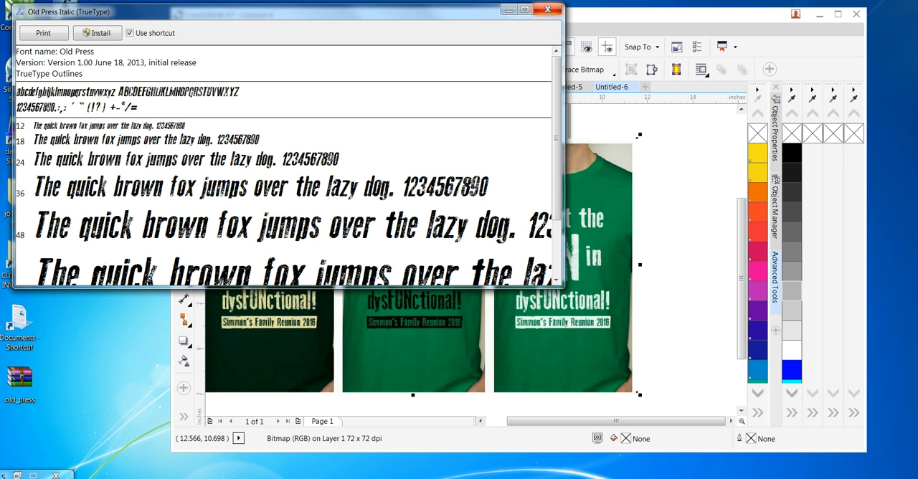
pyautogui.click(548, 8)
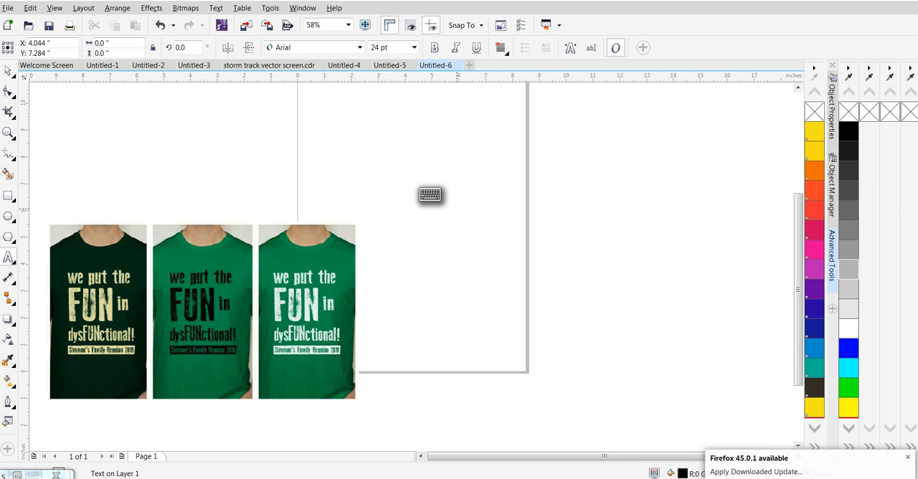
# Place the text FUN on the page beside the shirts and set it in the Old Press font.
pyautogui.click(406, 172)
pyautogui.write('FUN')
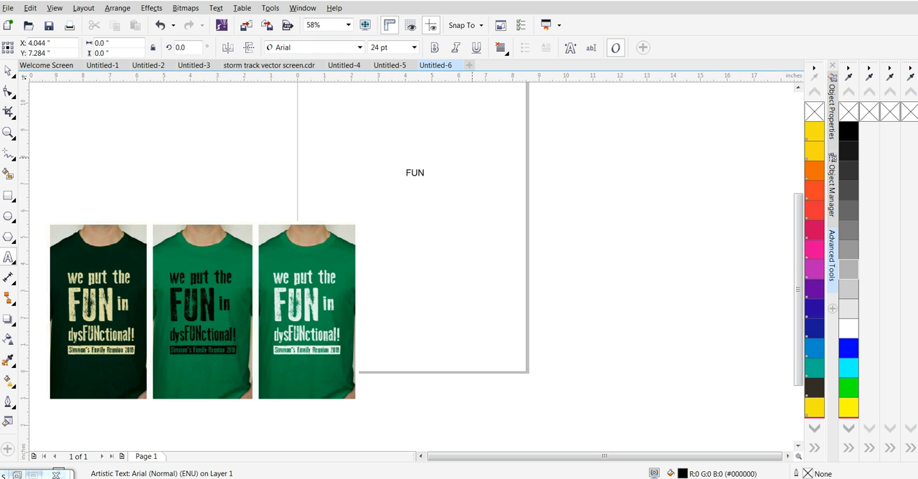
pyautogui.click(415, 172)
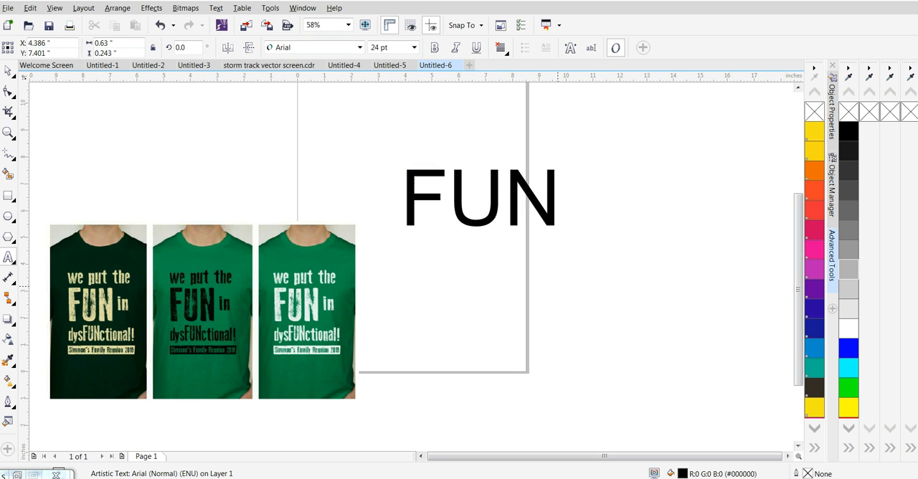
pyautogui.click(479, 197)
pyautogui.write('OL')
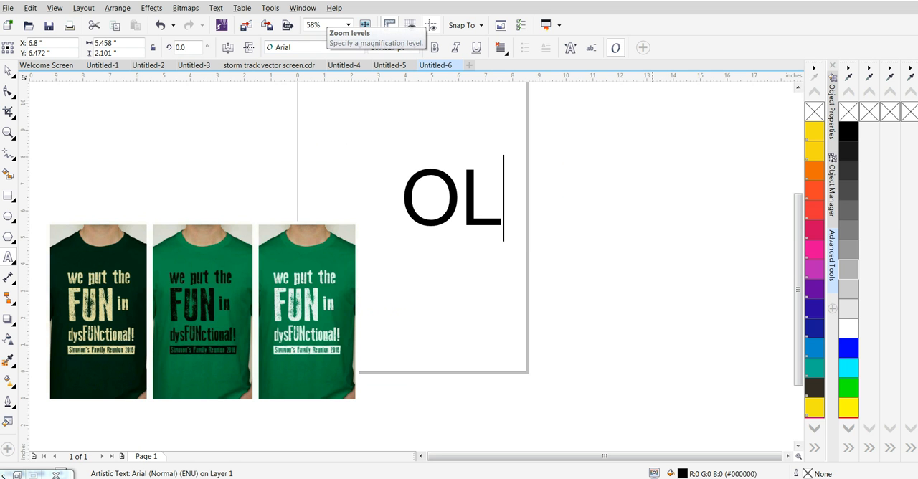
pyautogui.click(359, 47)
pyautogui.write('Ol')
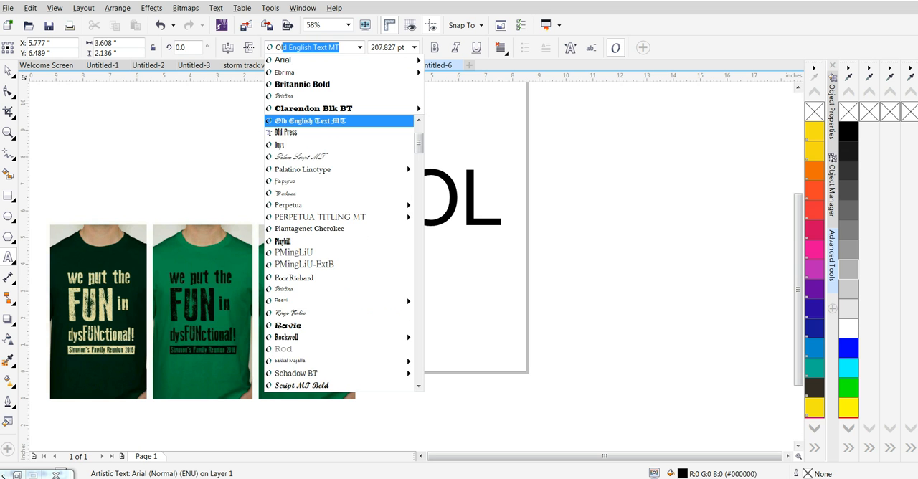
pyautogui.click(286, 132)
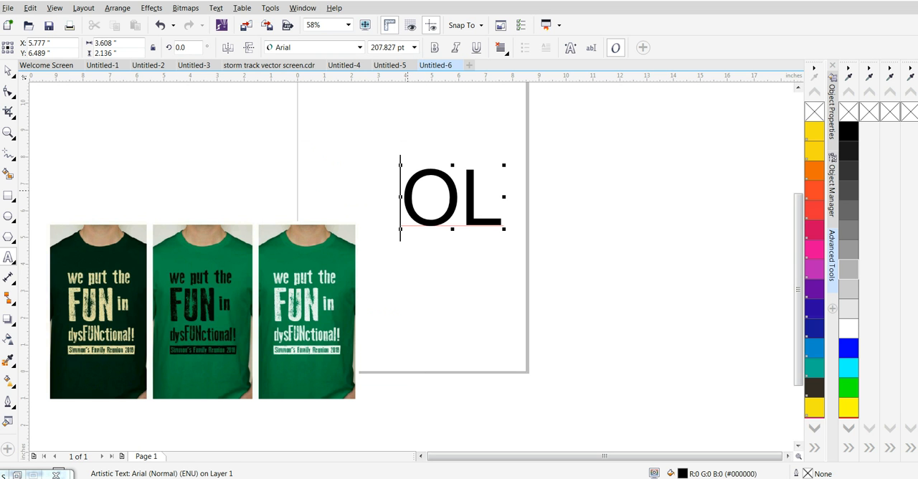
pyautogui.click(313, 47)
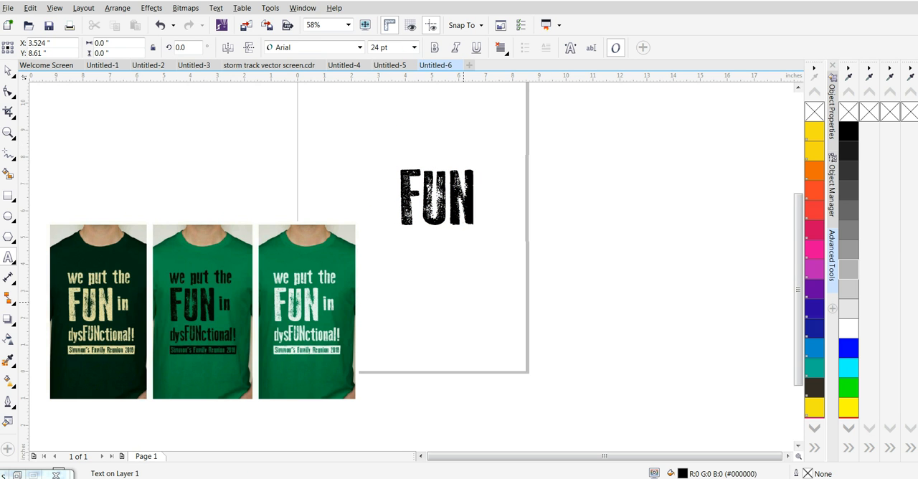
# Start a small 'We' above it and reselect the word FUN.
pyautogui.write('We')
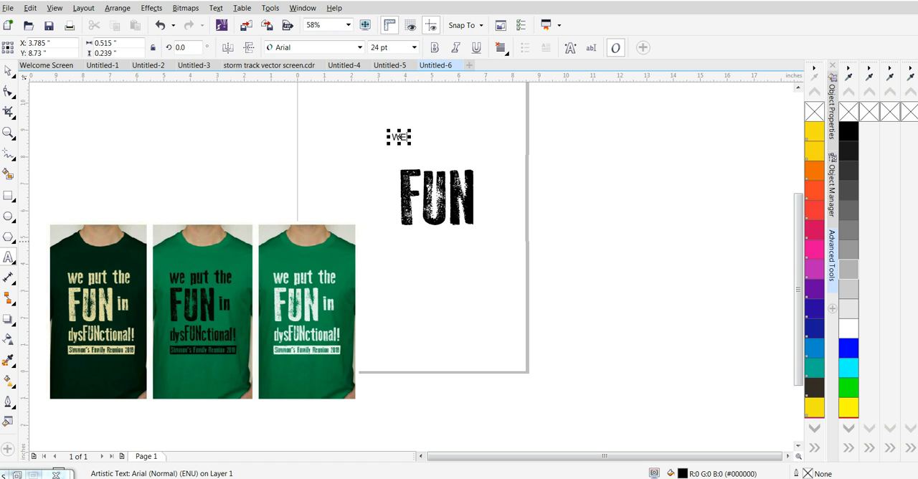
pyautogui.click(436, 198)
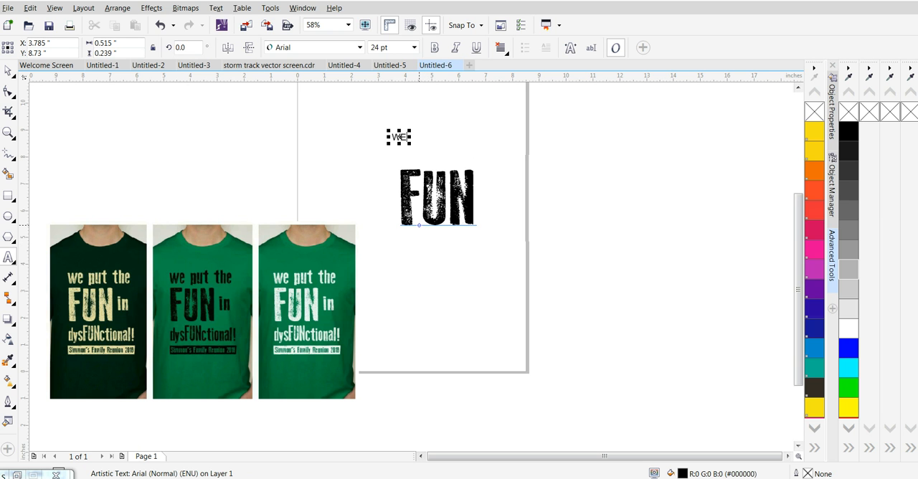